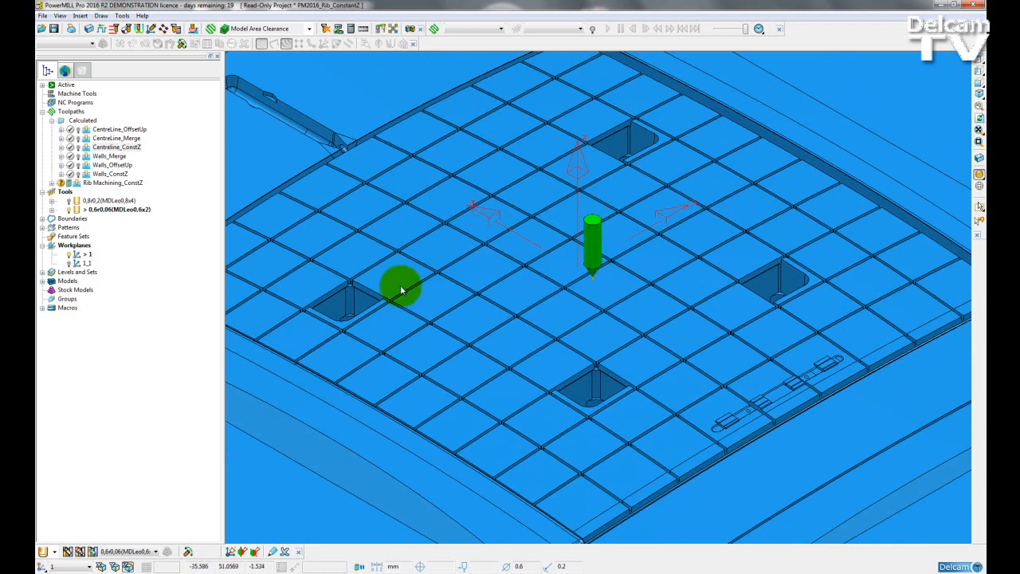
Select the Rib Machining_ConstZ toolpath and activate it from its context menu
{"action": "left_click", "coordinate": [113, 183]}
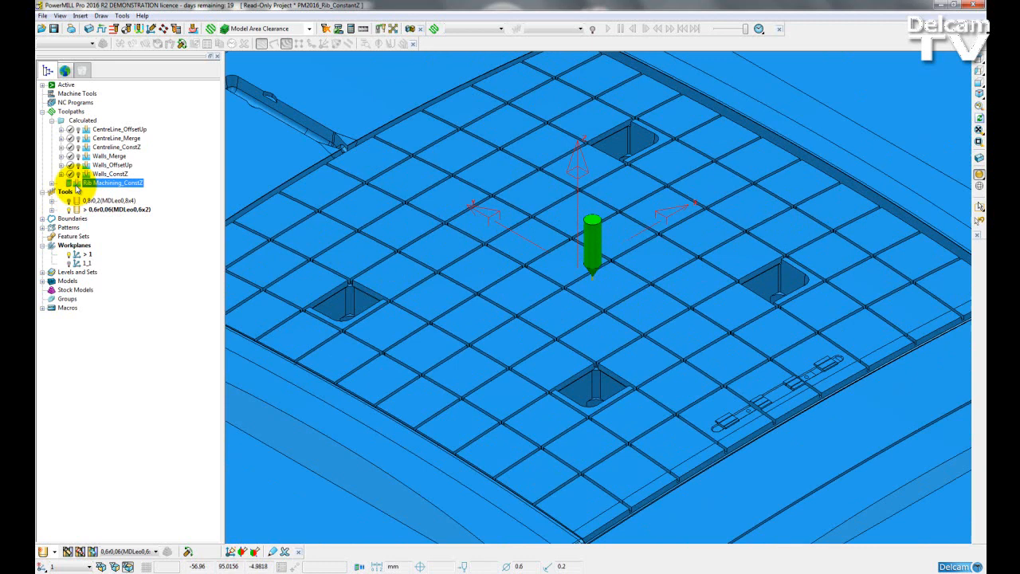
{"action": "right_click", "coordinate": [116, 183]}
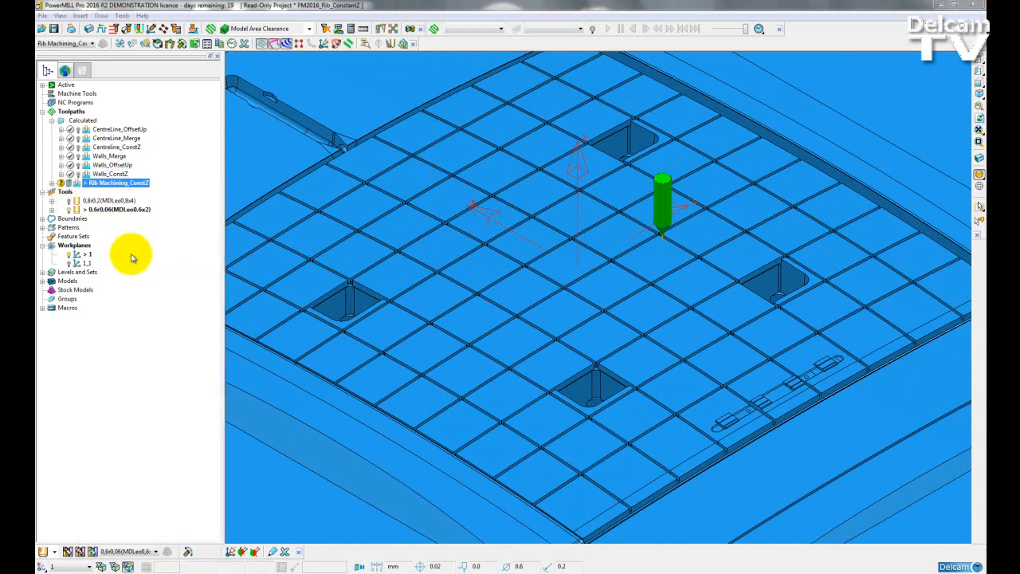
Keep the Rib walls style, set Offset to Constant Z, and accept the Rib Machining form
{"action": "double_click", "coordinate": [120, 182]}
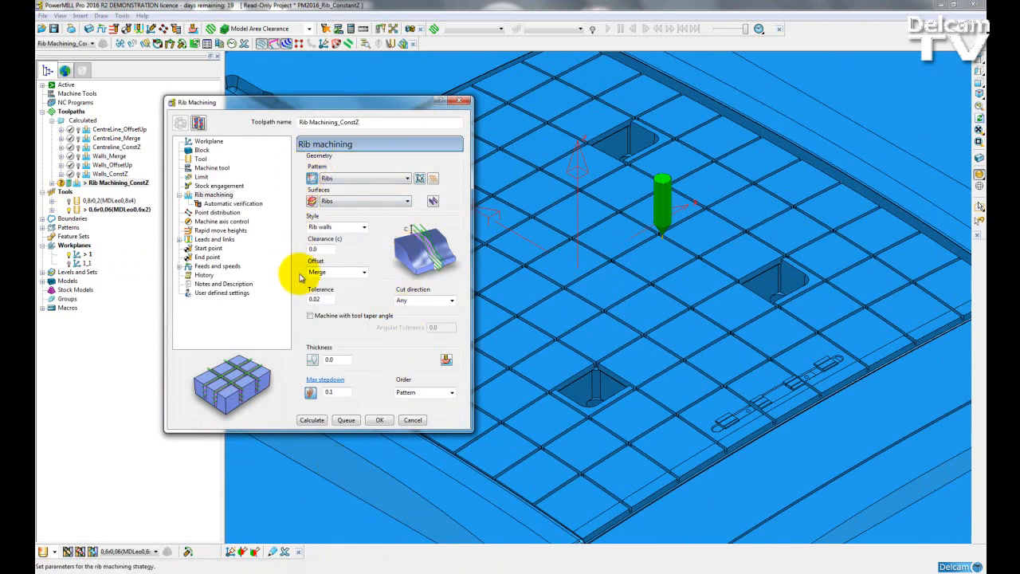
{"action": "mouse_move", "coordinate": [359, 186]}
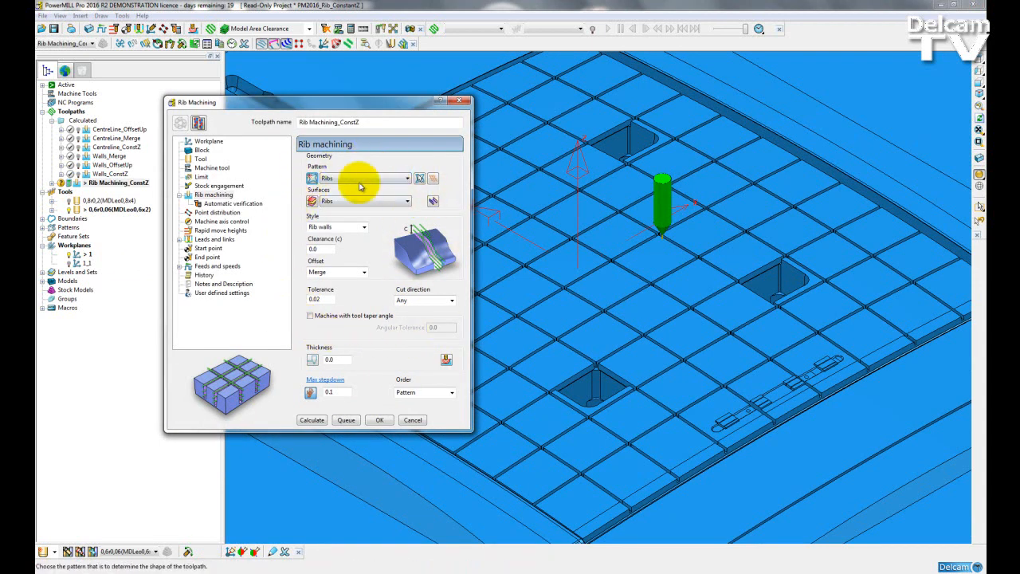
{"action": "left_click", "coordinate": [363, 227]}
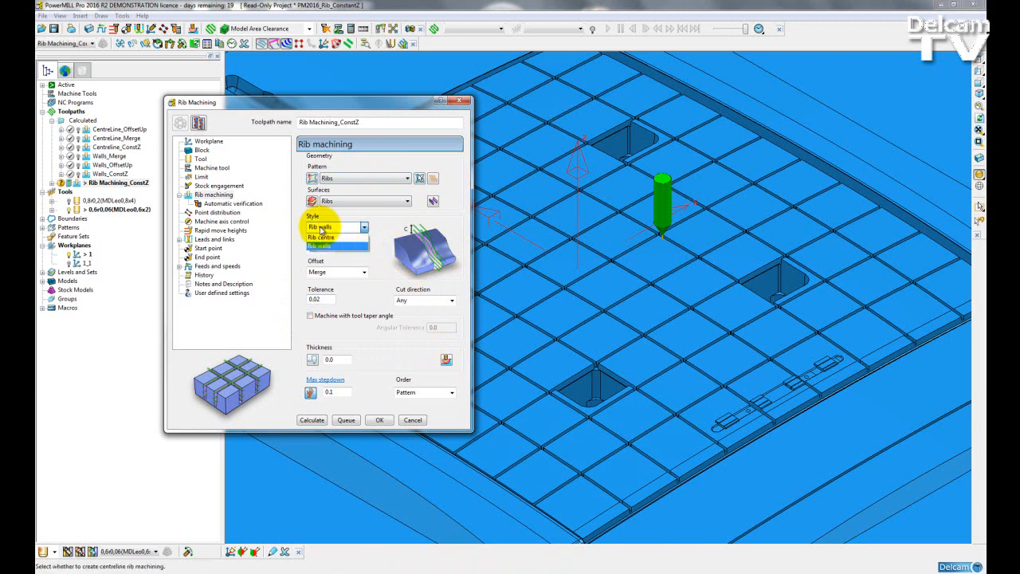
{"action": "left_click", "coordinate": [326, 227]}
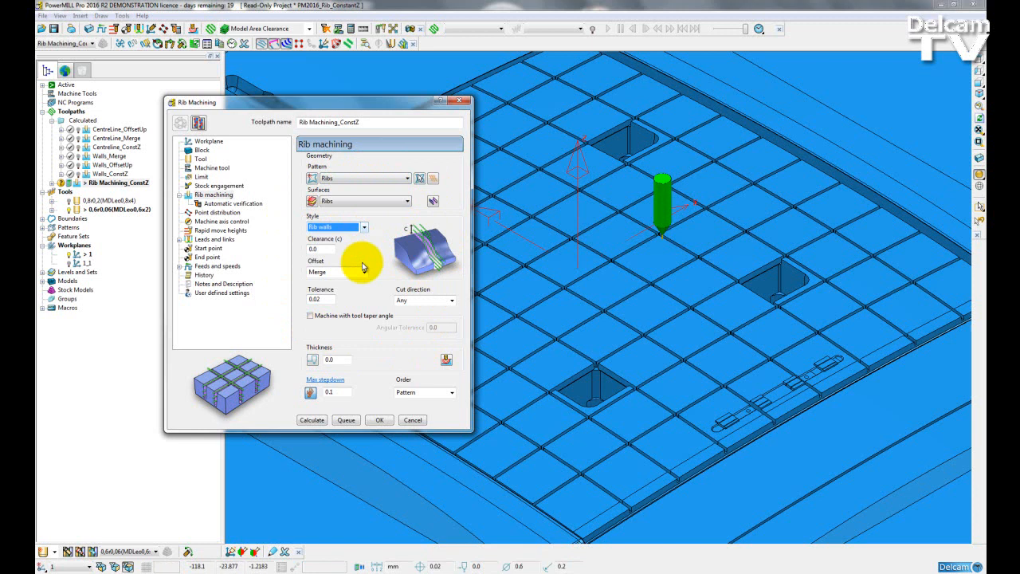
{"action": "left_click", "coordinate": [364, 272]}
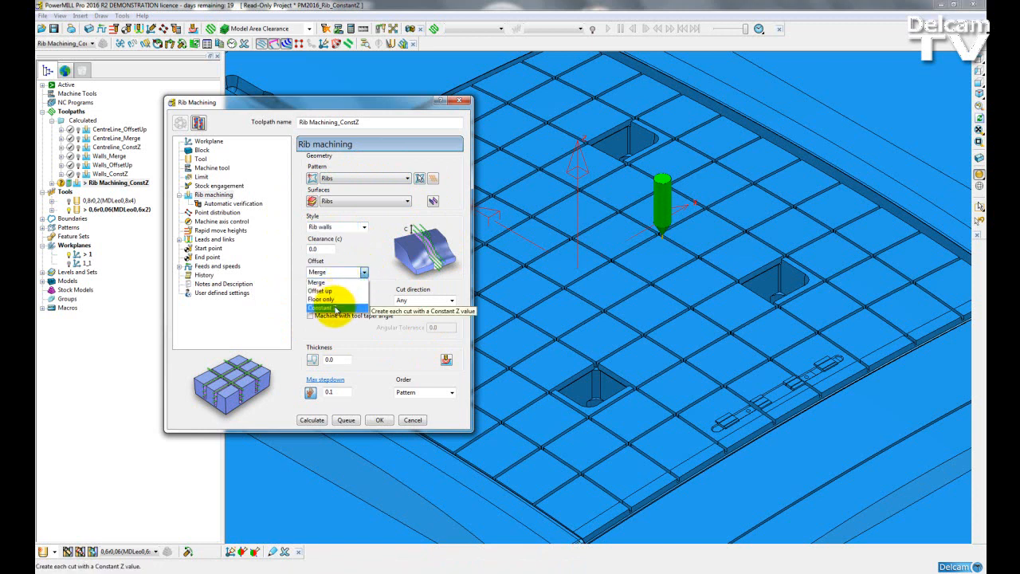
{"action": "left_click", "coordinate": [320, 308]}
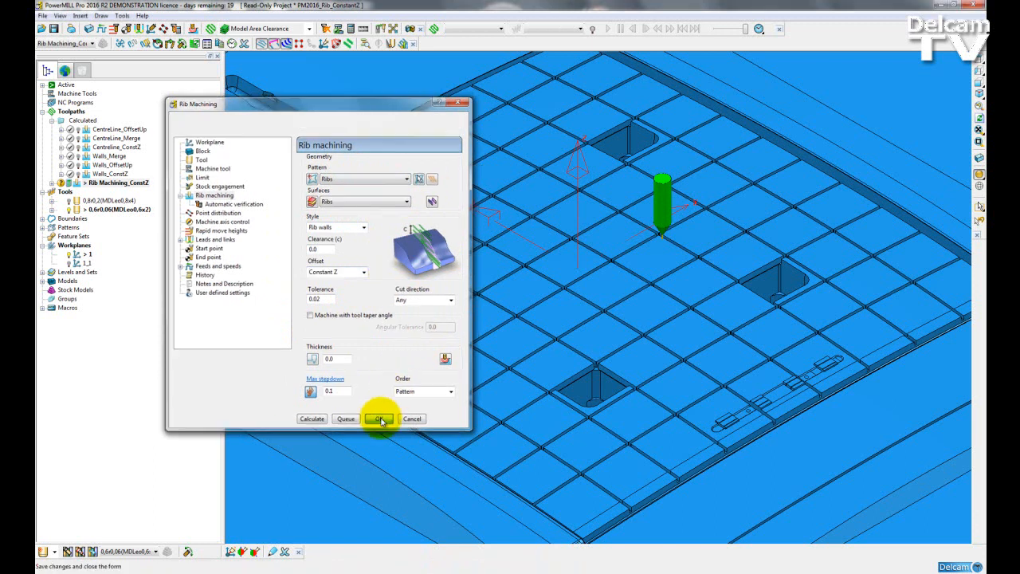
{"action": "left_click", "coordinate": [379, 418]}
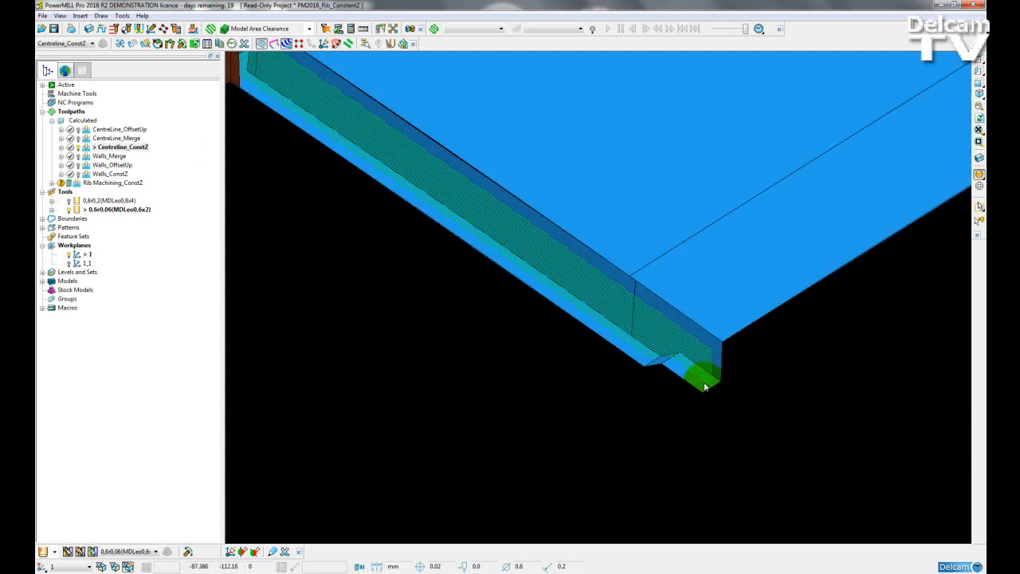
Rotate the view to face the Centreline_ConstZ passes along the rib wall
{"action": "left_click_drag", "start_coordinate": [705, 386], "coordinate": [669, 392]}
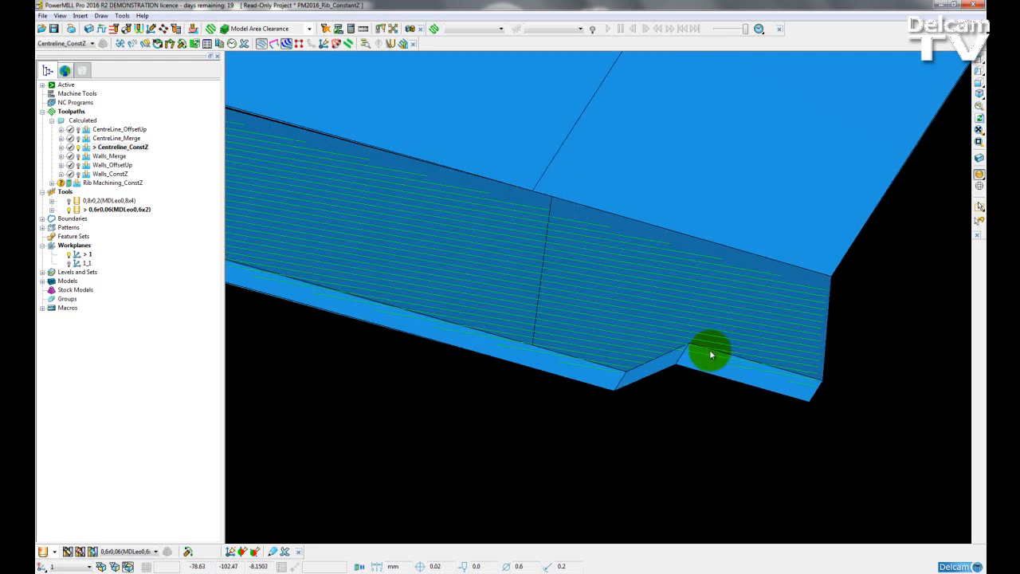
{"action": "mouse_move", "coordinate": [298, 243]}
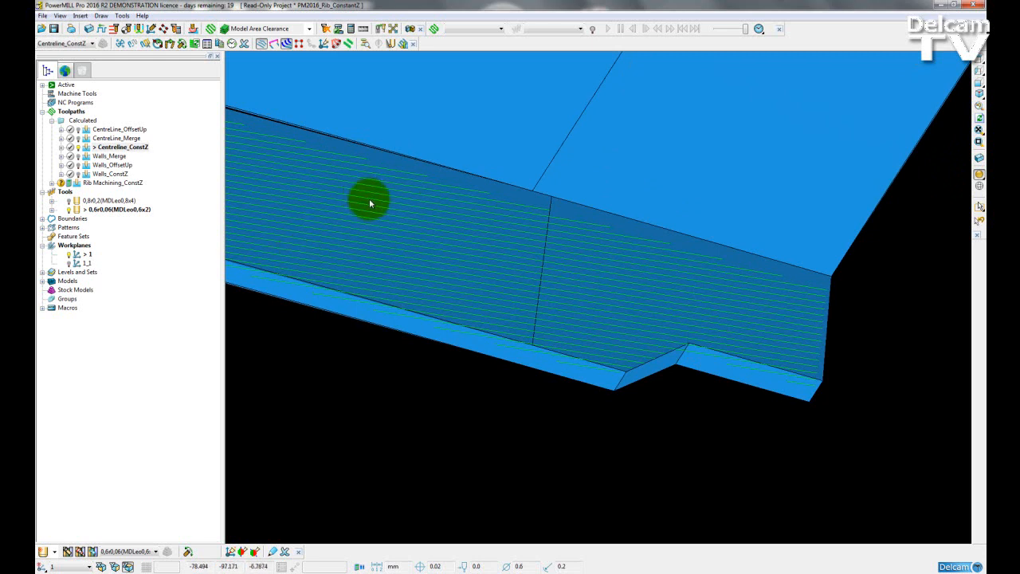
{"action": "mouse_move", "coordinate": [455, 182]}
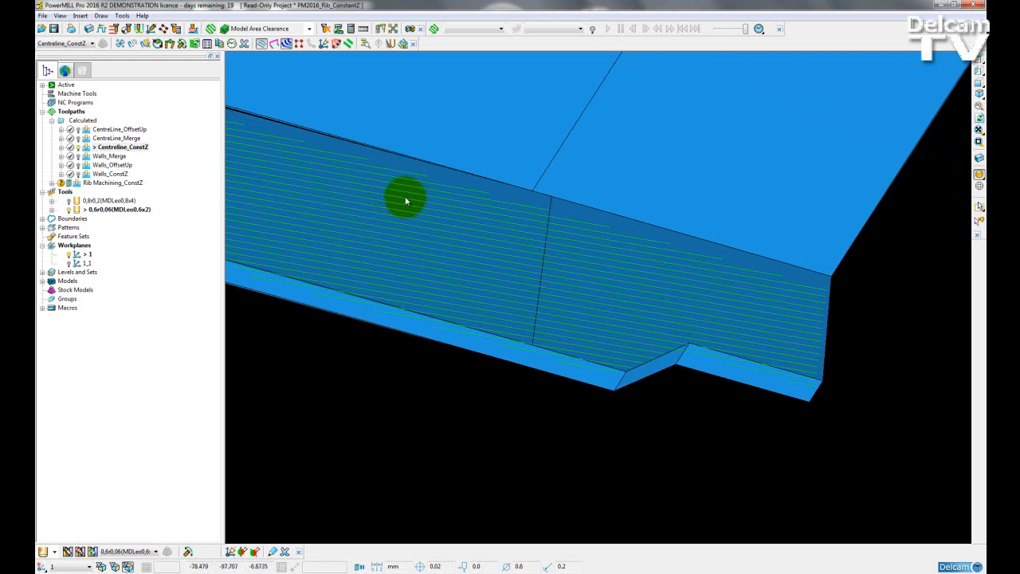
{"action": "mouse_move", "coordinate": [413, 216]}
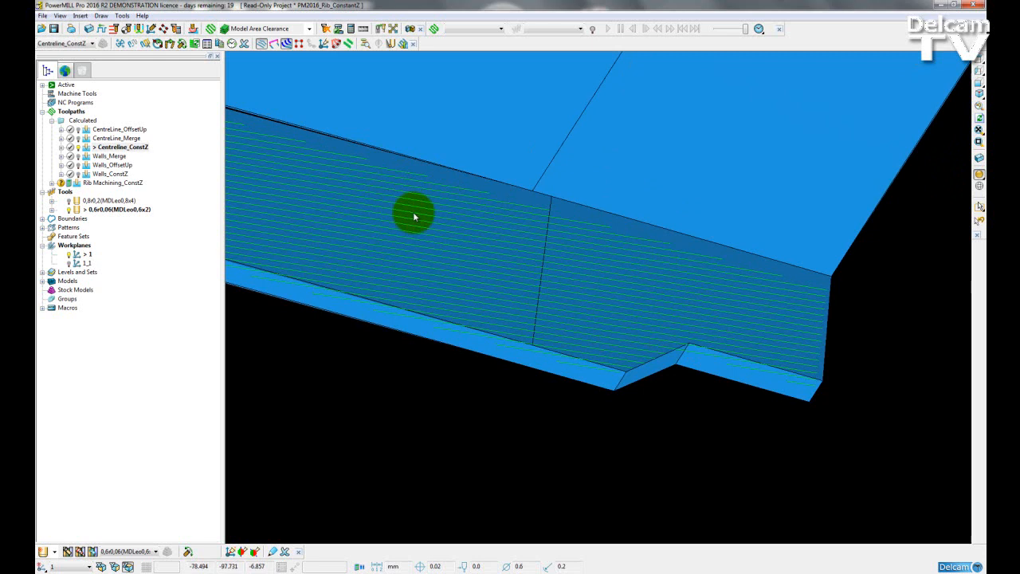
{"action": "mouse_move", "coordinate": [695, 317]}
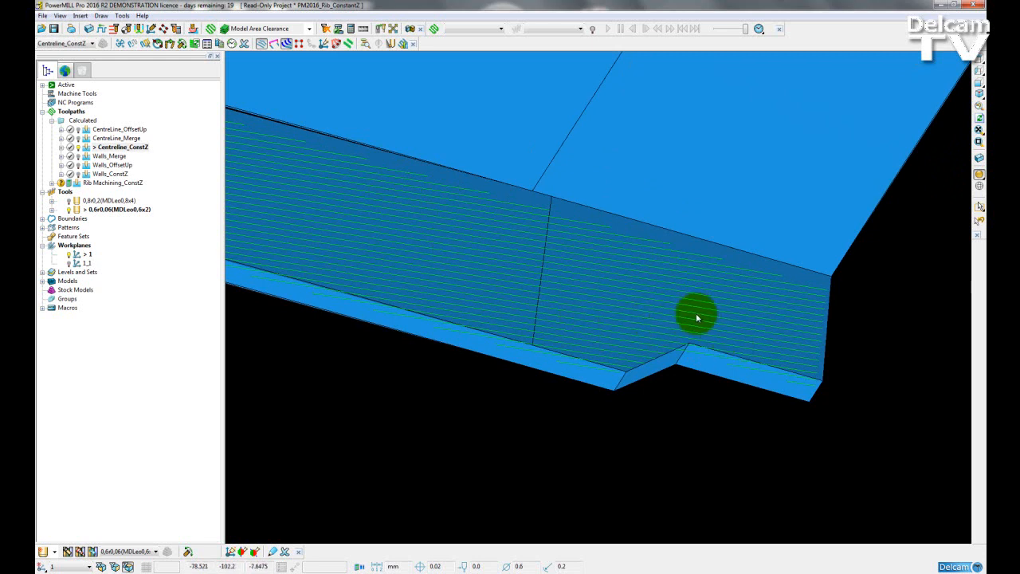
{"action": "mouse_move", "coordinate": [466, 212]}
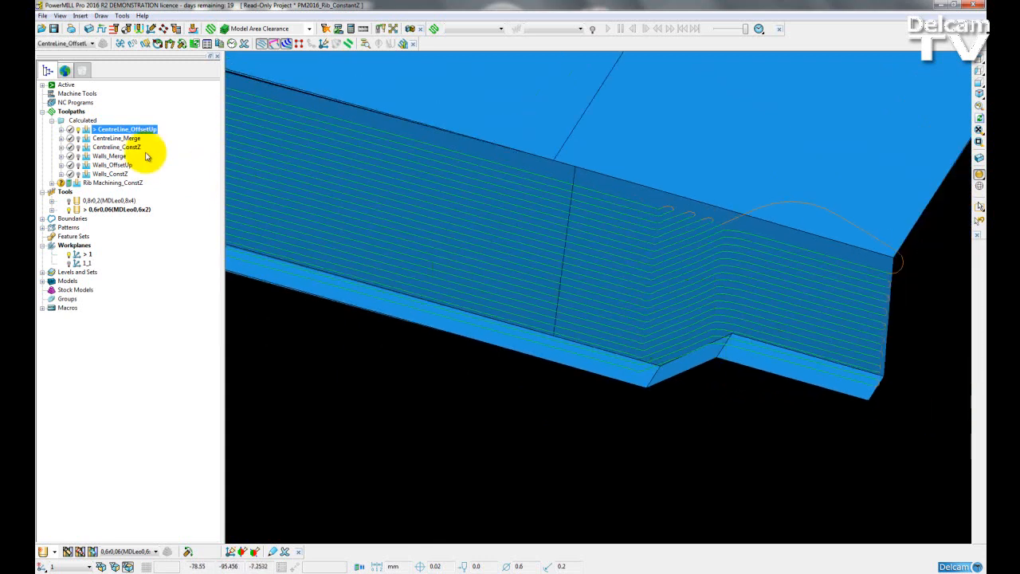
{"action": "left_click", "coordinate": [116, 137]}
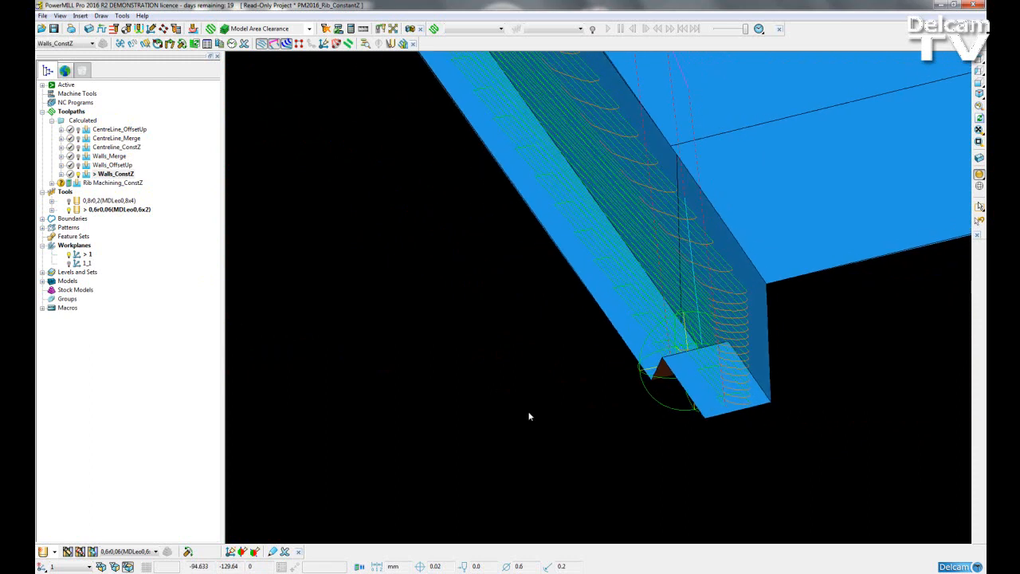
Change the Walls_ConstZ toolpath display using the Toolpath toolbar button
{"action": "left_click", "coordinate": [264, 43]}
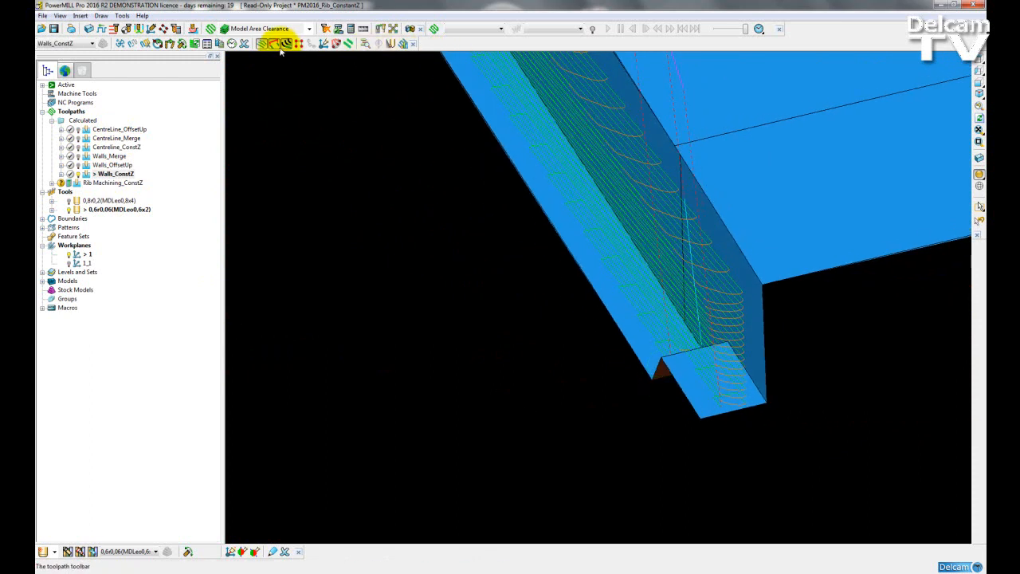